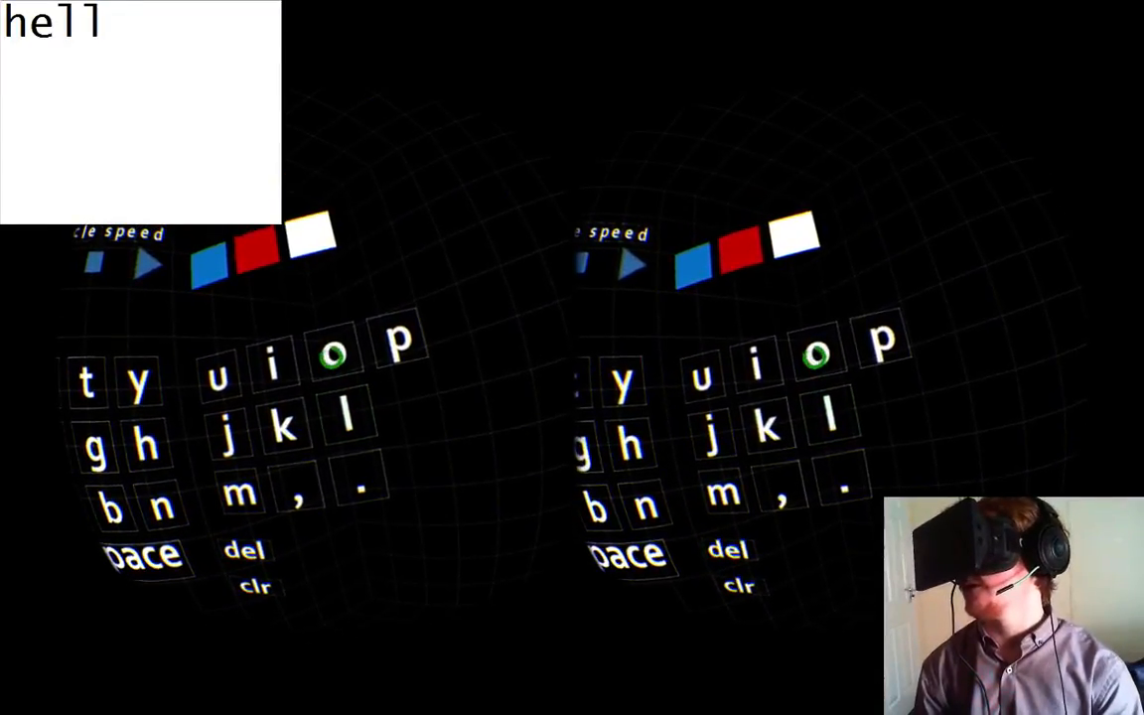
# Step: Select the letter o to complete the word 'Hello'
pyautogui.click(334, 357)
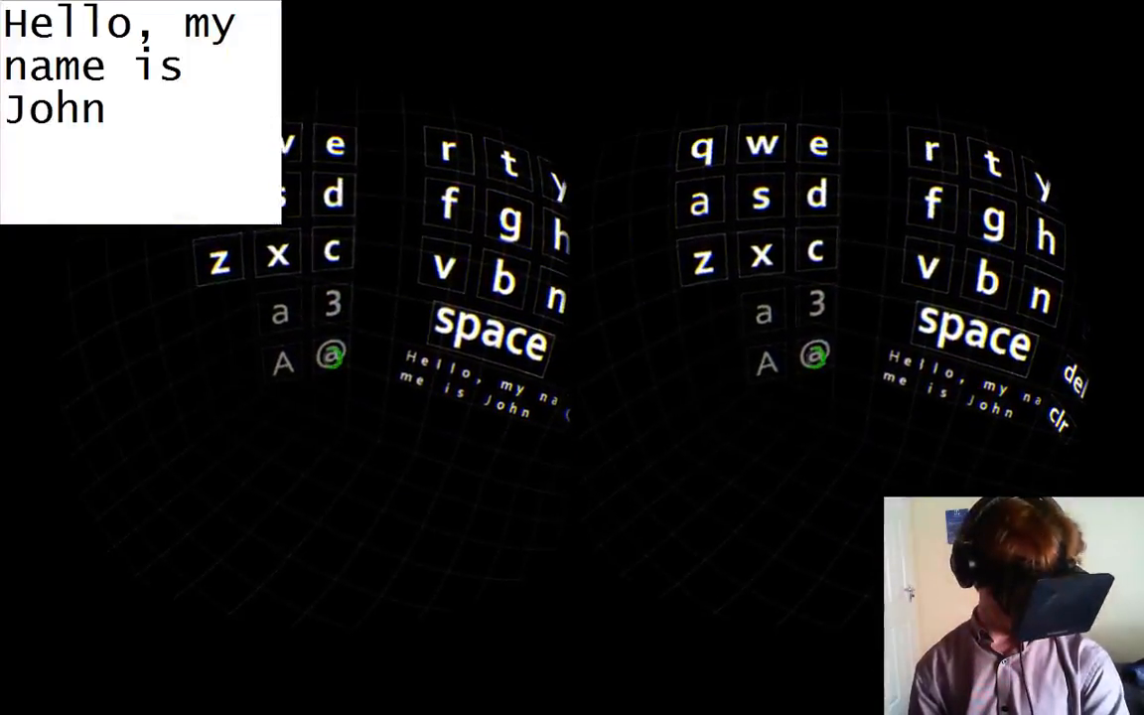
# Step: Switch the VR keyboard to the symbols layout for the closing exclamation mark
pyautogui.click(333, 354)
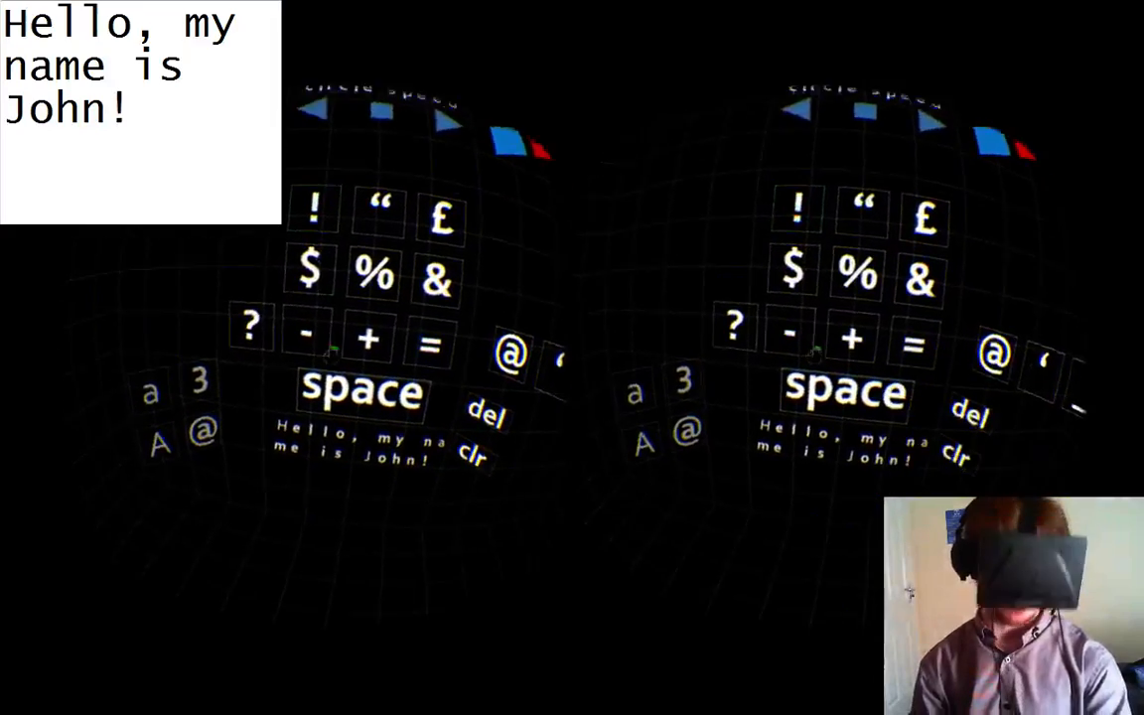